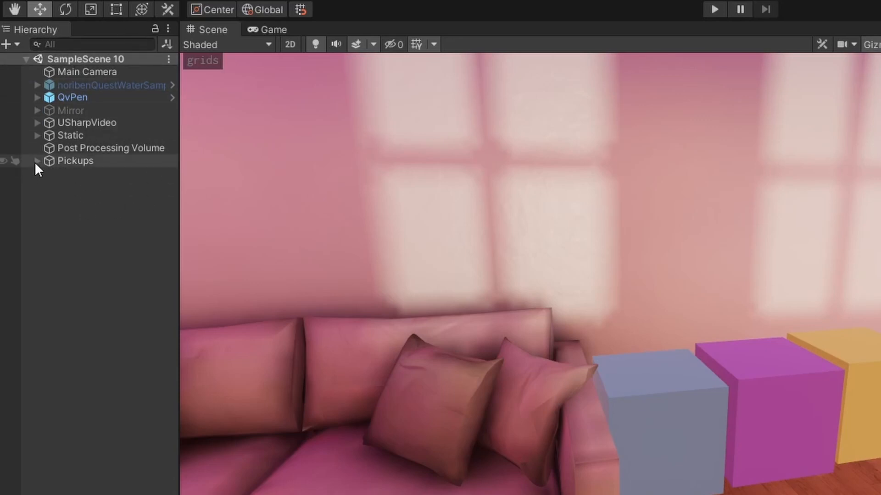
Expand the Pickups group to reveal its cubes and begin renaming one 'Yello'
click(38, 160)
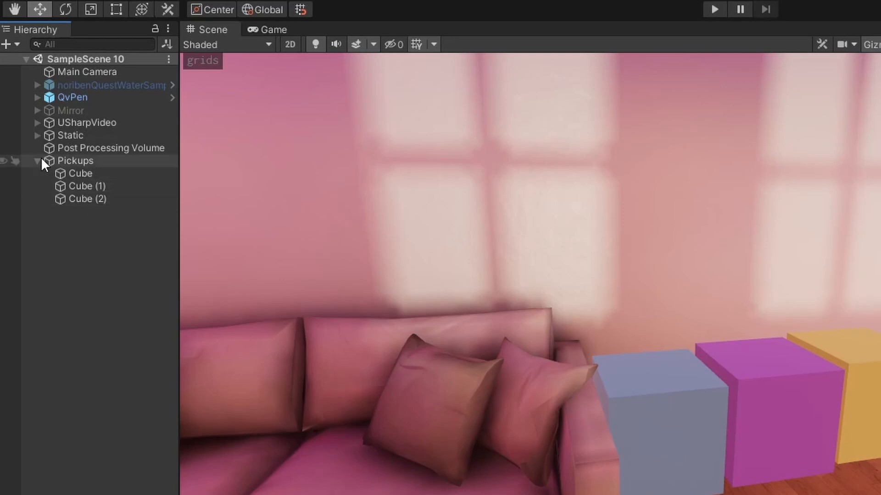
text(Yello)
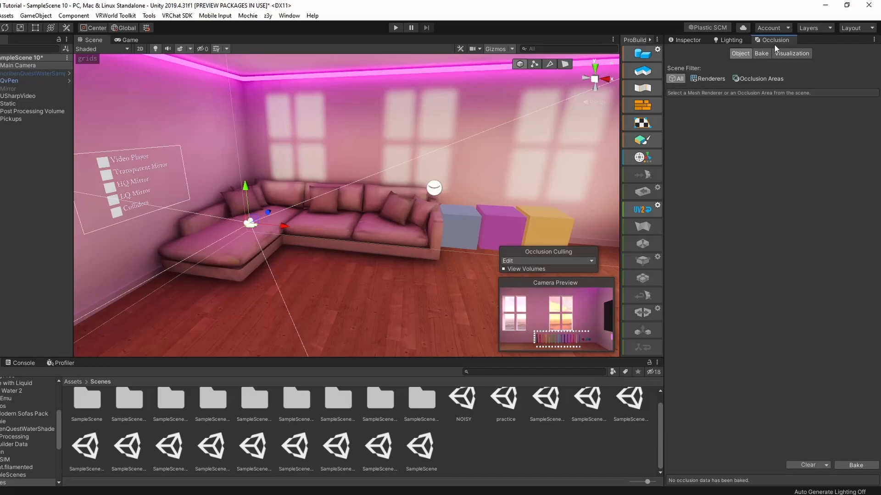
In VRWorld Toolkit's Mass Texture Importer, set Max Size 1024, collect scene textures, and apply
click(188, 19)
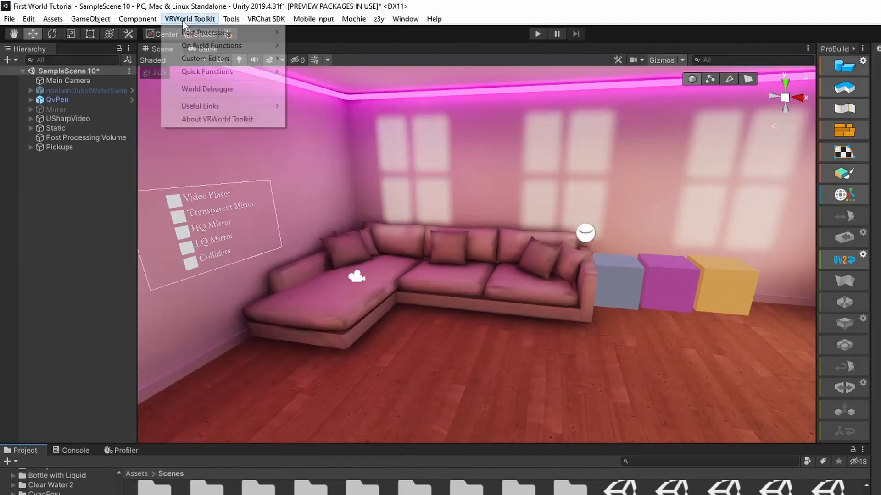
mouse_move(215, 74)
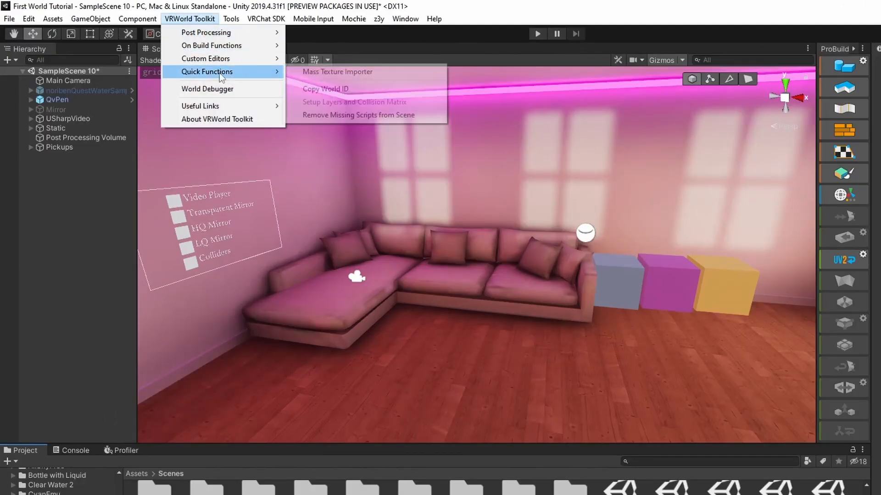
click(337, 72)
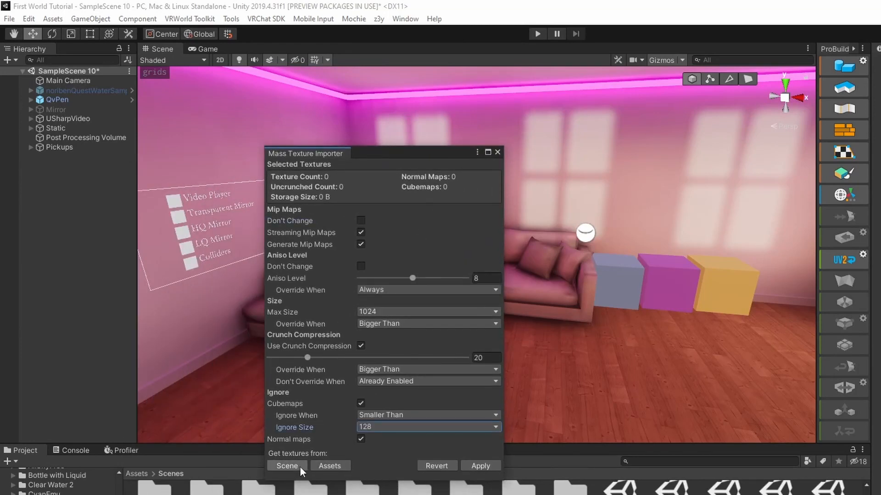
click(428, 312)
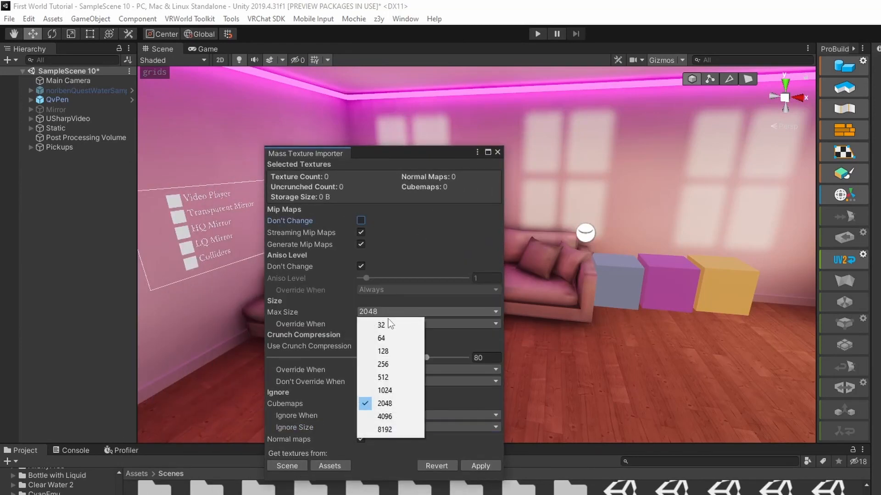
click(384, 391)
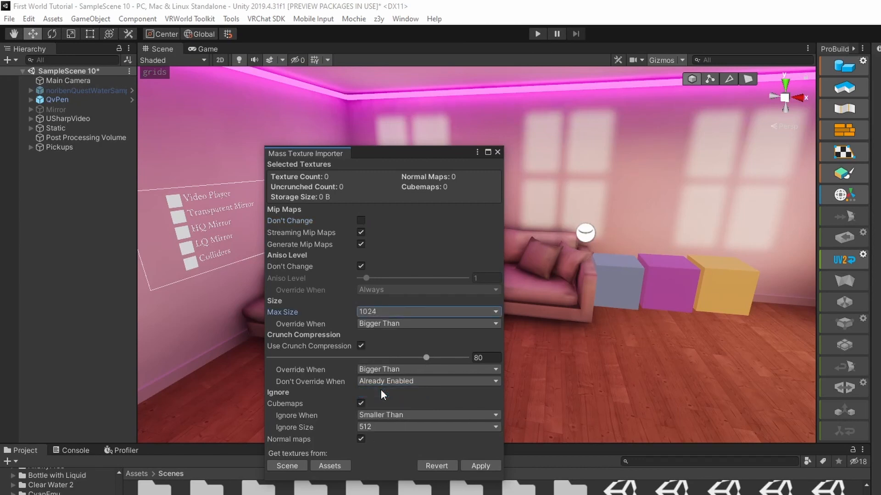
click(286, 466)
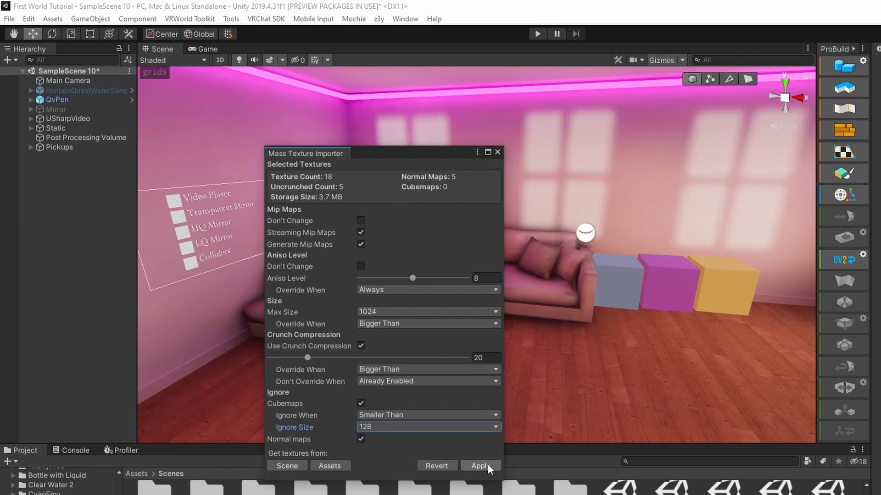
click(481, 466)
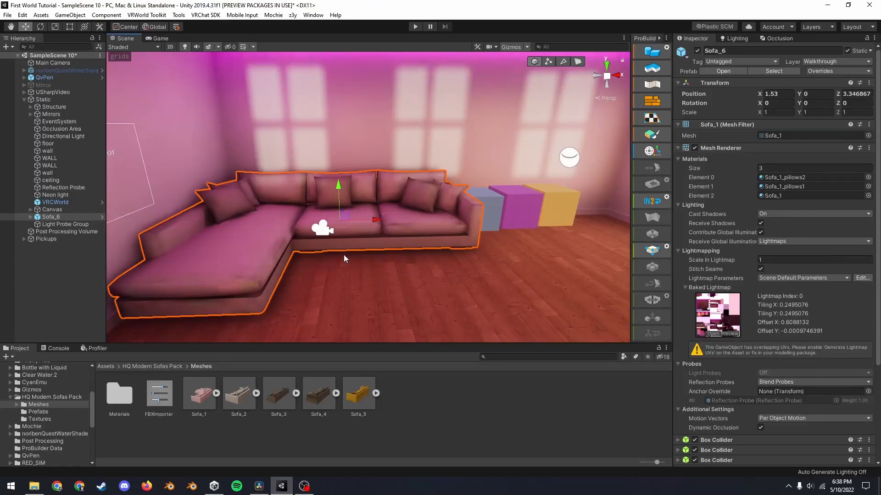
Select the wood floor and lower its material's Parallax Steps from 25 to 9
click(238, 394)
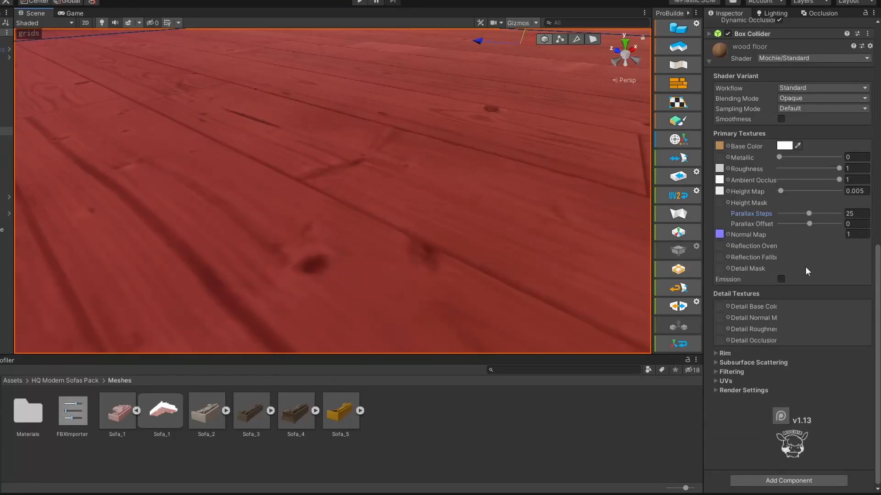
drag(808, 213, 789, 213)
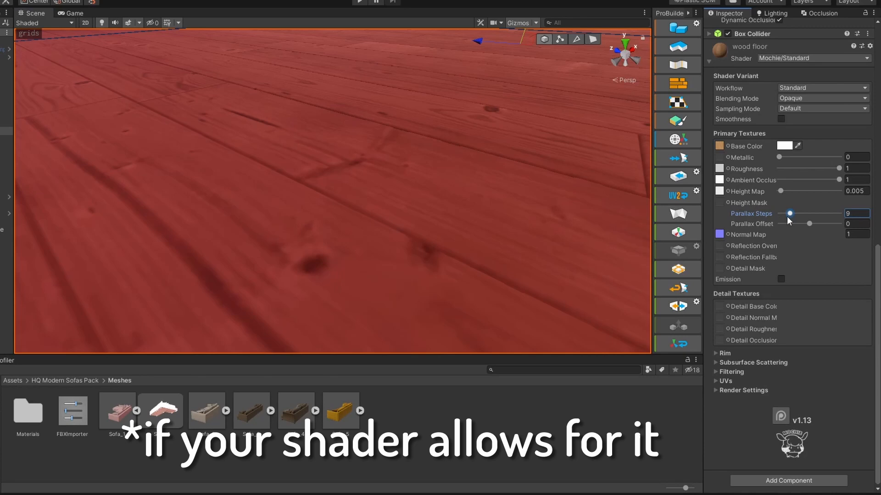
drag(788, 214, 779, 213)
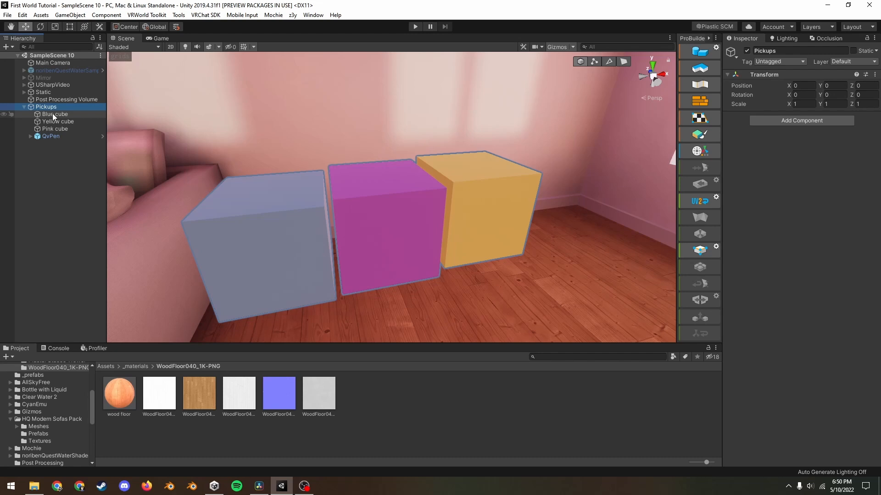
Select the Blue cube to review its Rigidbody and VRC Pickup, then select the Canvas
click(54, 114)
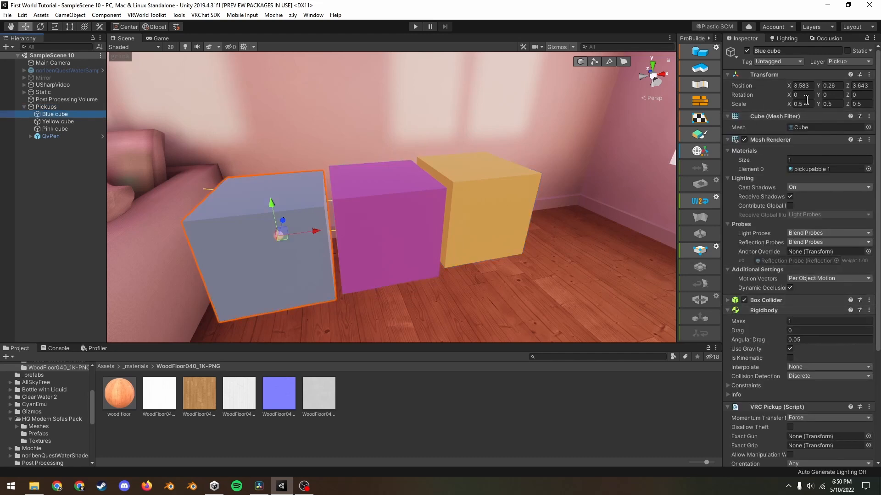
click(46, 106)
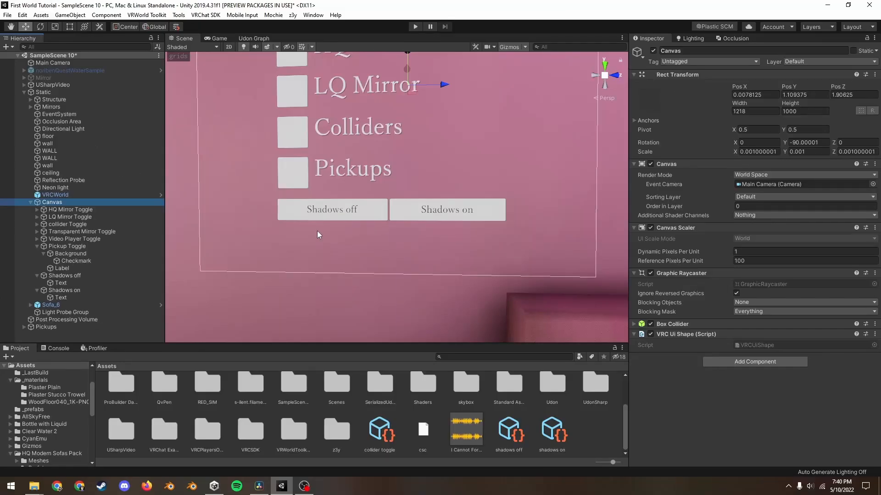
Add a UI Button under the Canvas to act as the shadows toggle
right_click(52, 202)
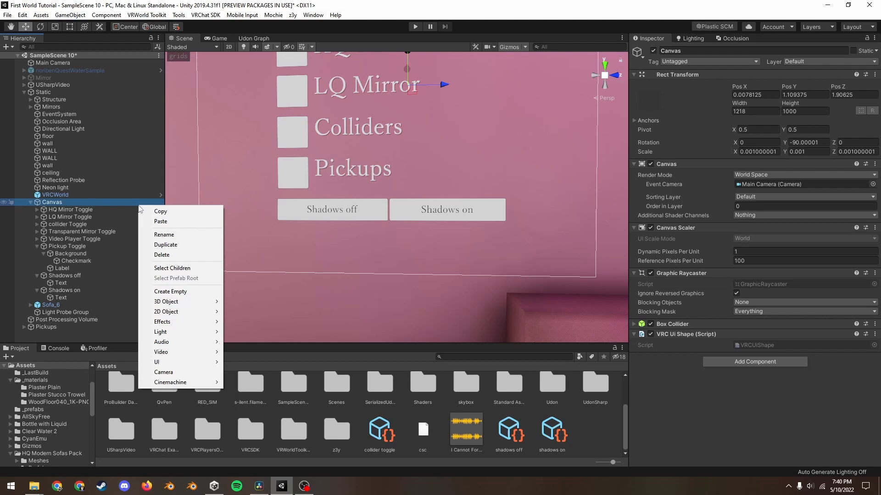
mouse_move(157, 362)
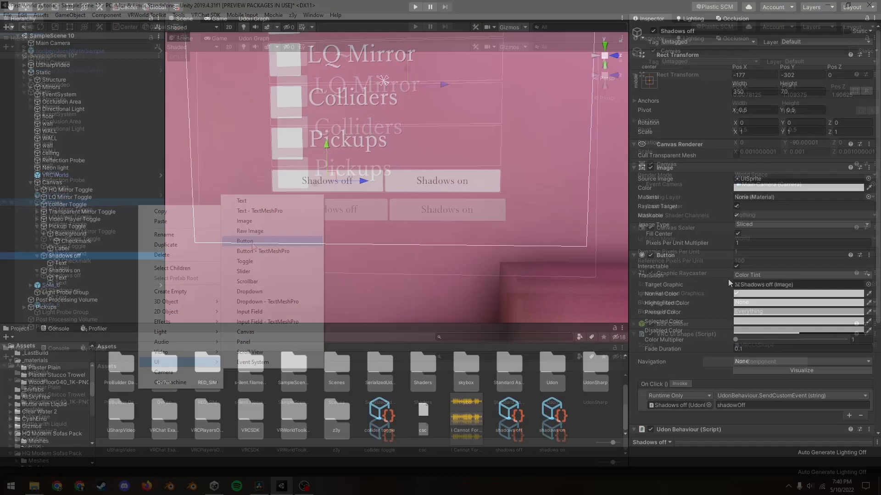
click(253, 19)
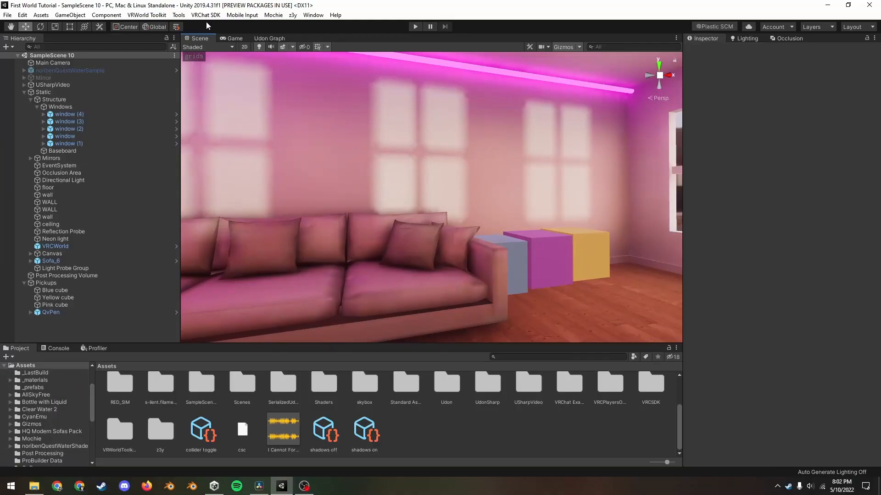
Set Number of Clients to 2 in the SDK Builder, then view the World Debugger build report
click(206, 15)
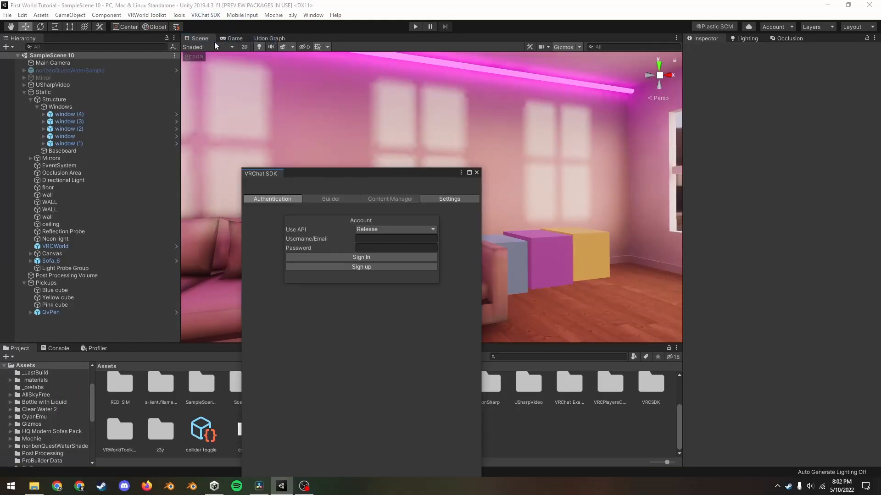
click(330, 198)
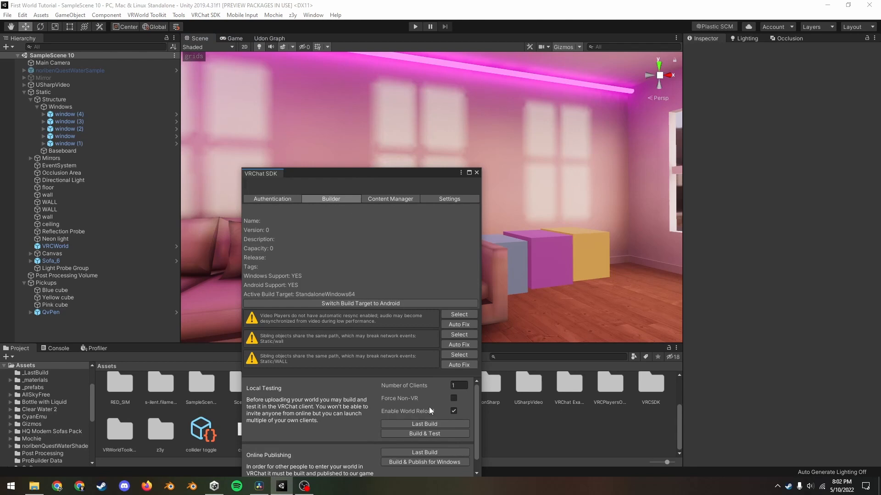
click(459, 385)
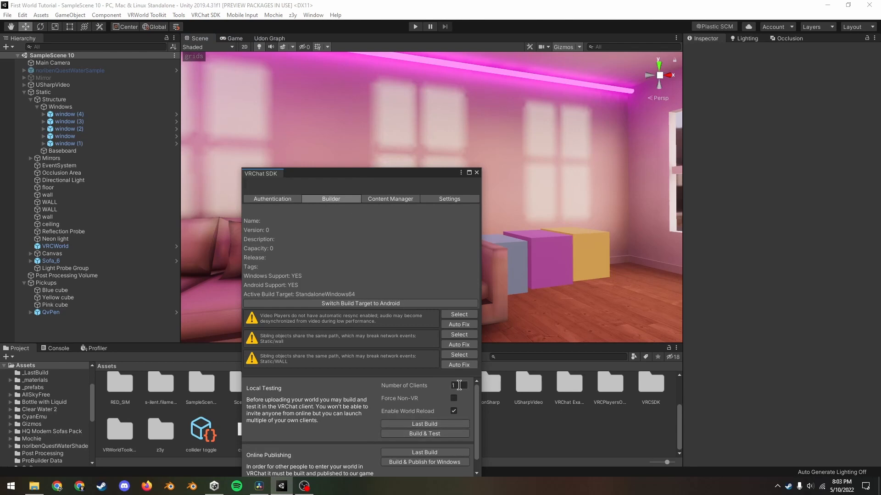
text(2)
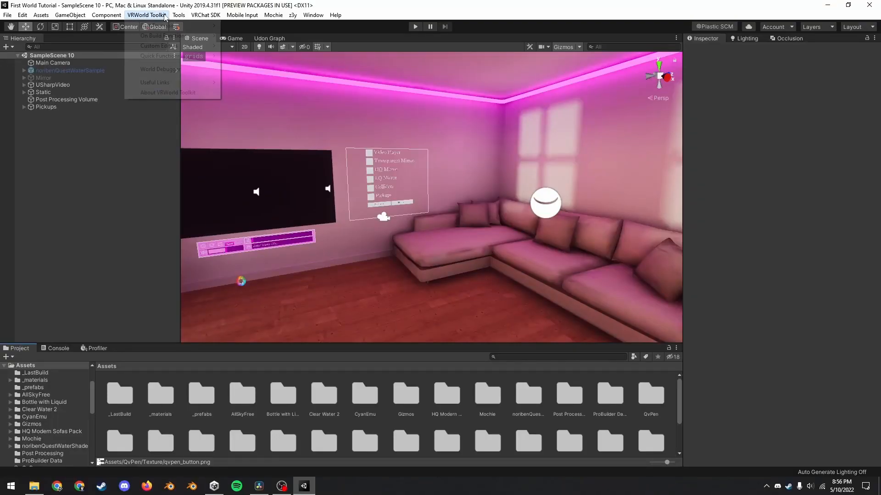
click(159, 69)
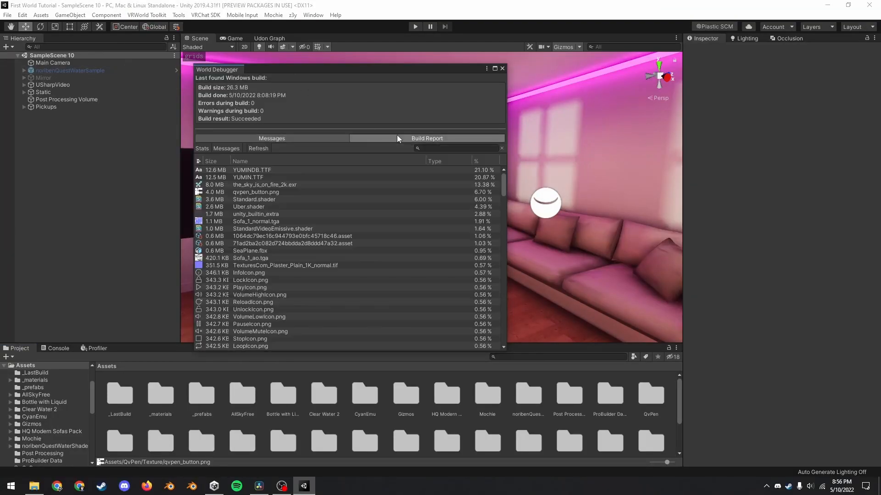
click(248, 273)
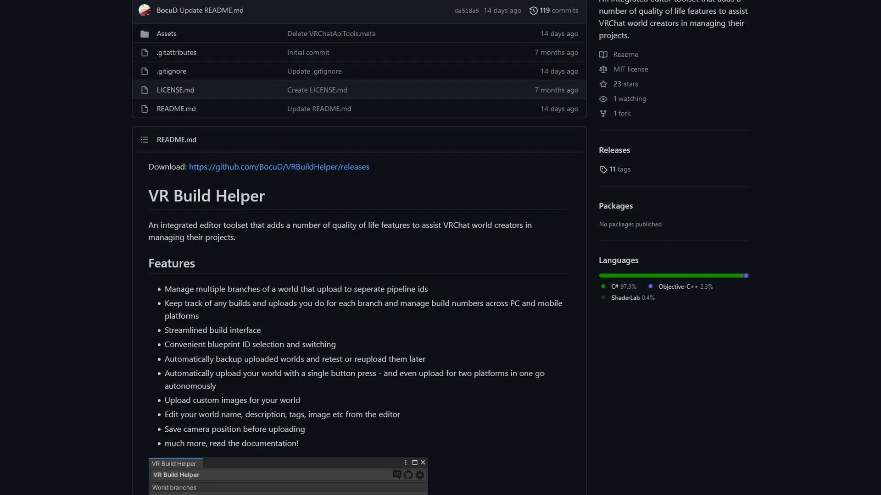
Scroll the VR Build Helper README down to its Features list and example screenshot
scroll(down, 3)
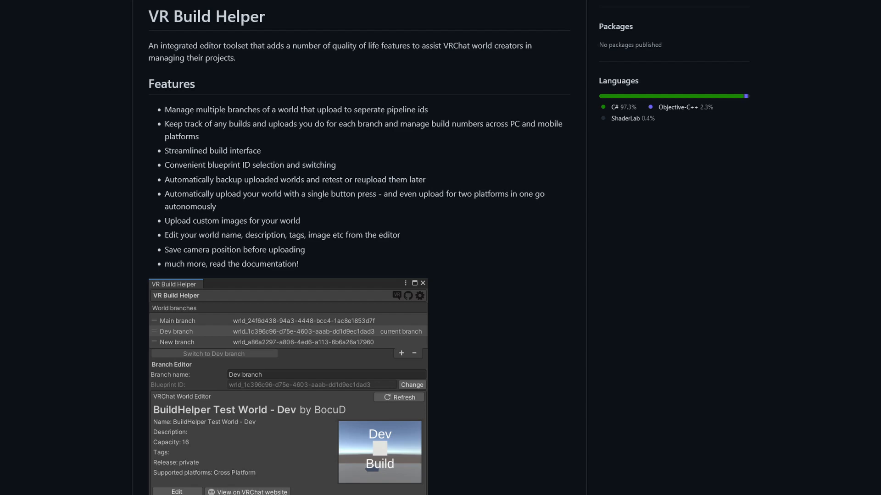
scroll(down, 3)
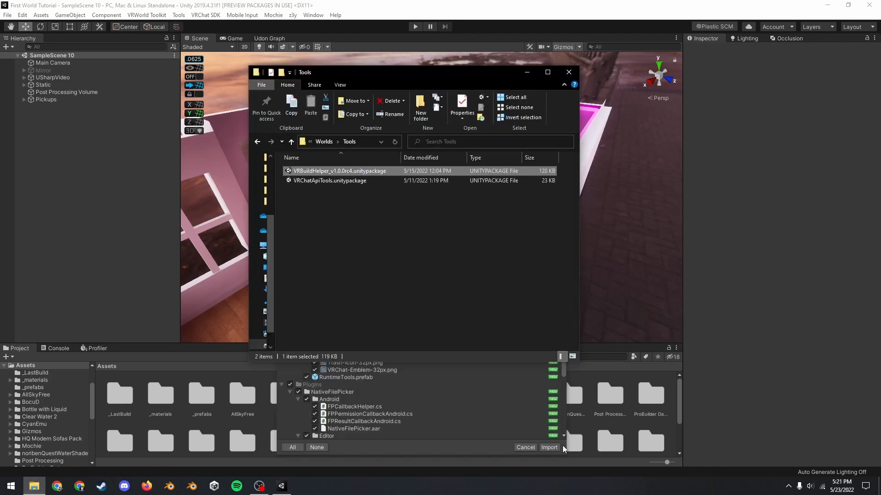
Import VR Build Helper, create its first branch, and start Build & Publish for Windows
click(549, 447)
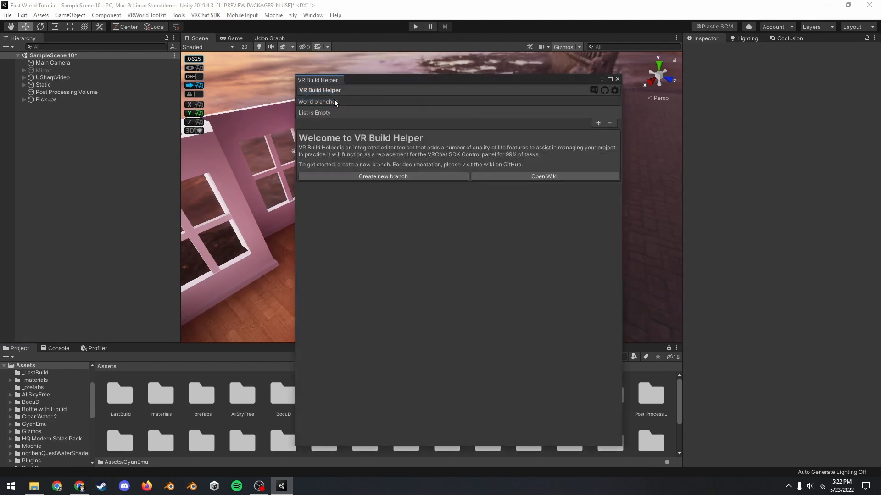
click(383, 176)
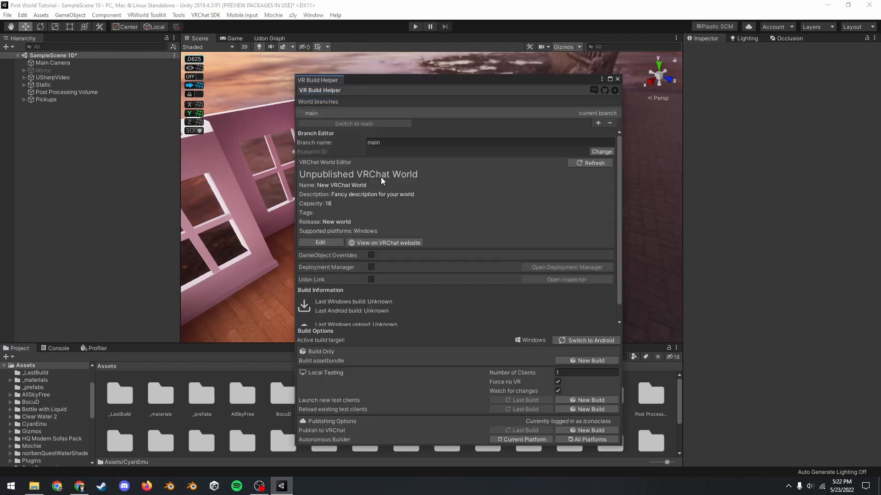
click(206, 15)
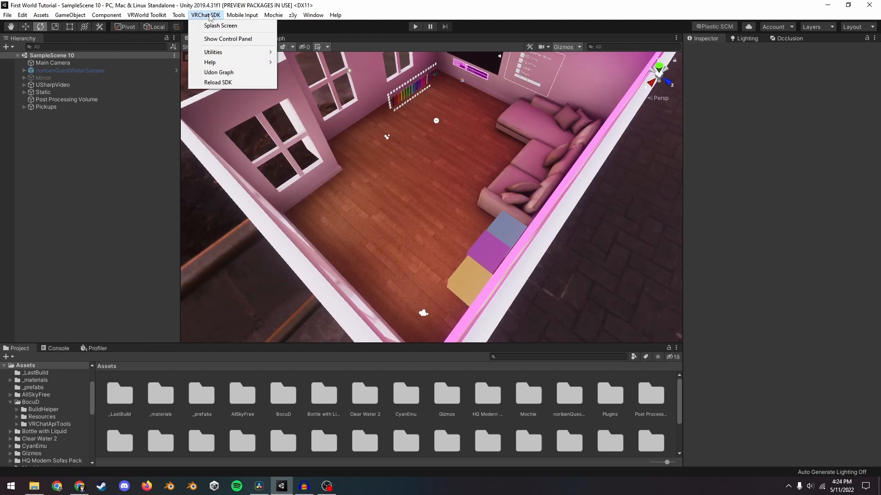
click(227, 38)
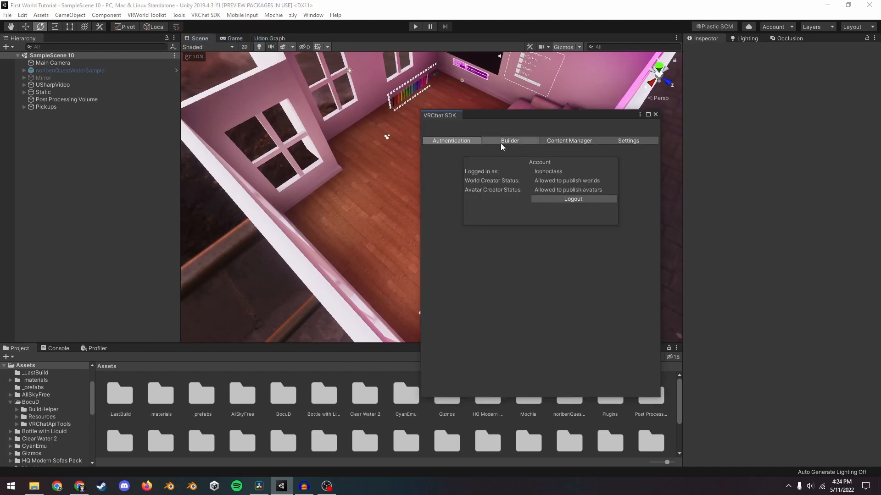
click(509, 140)
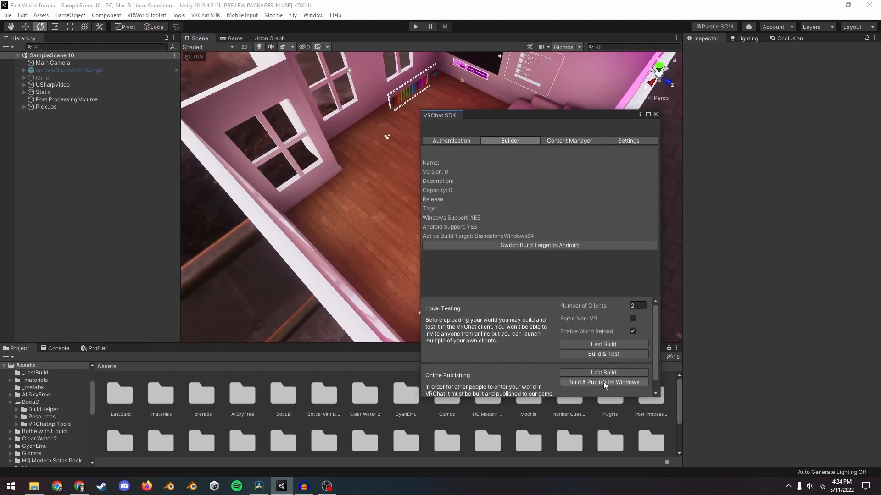
click(603, 382)
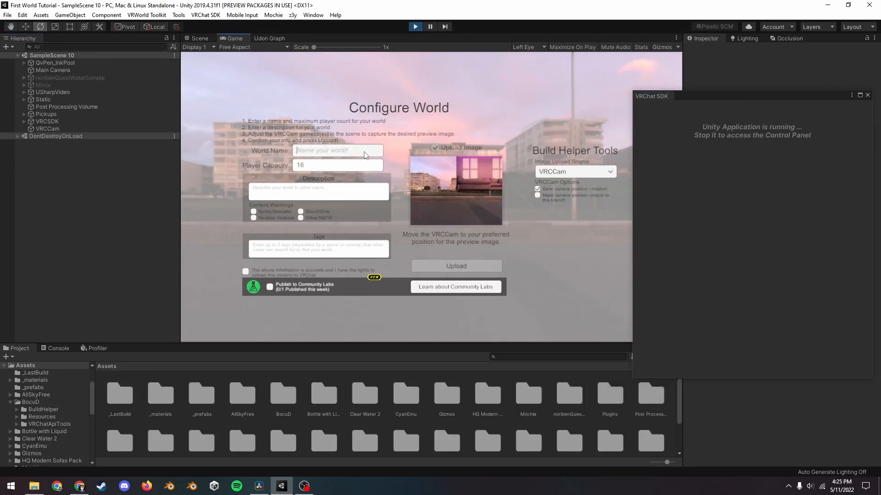
Name the world 'UH', then inspect Main Camera and VRCCam in the Scene view
text(UH)
click(319, 191)
text(dsafdgfdbfdgufhg)
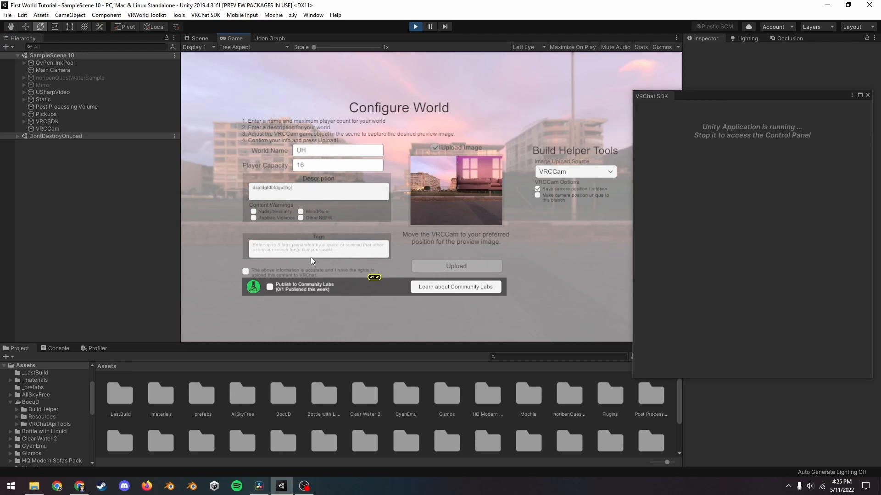
click(199, 38)
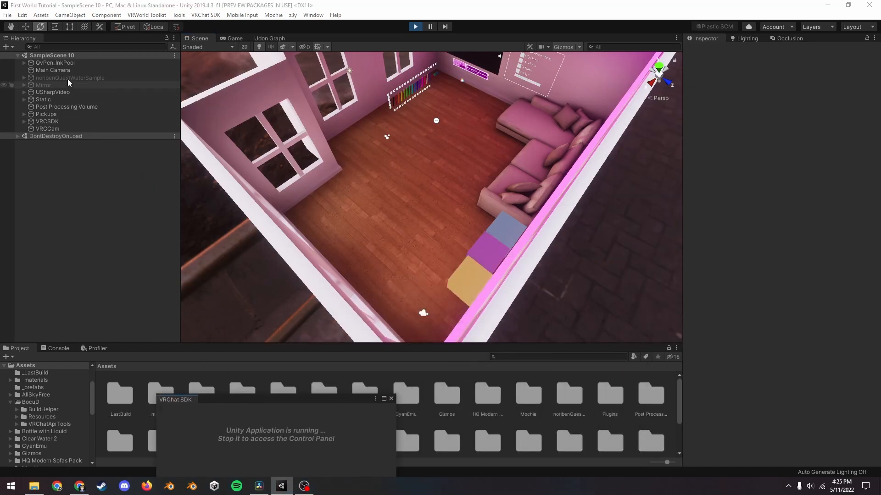
click(55, 70)
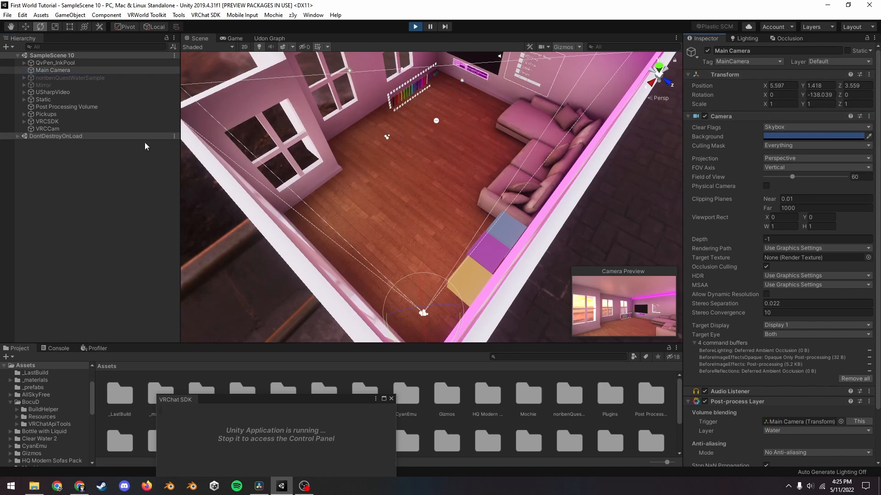
click(48, 128)
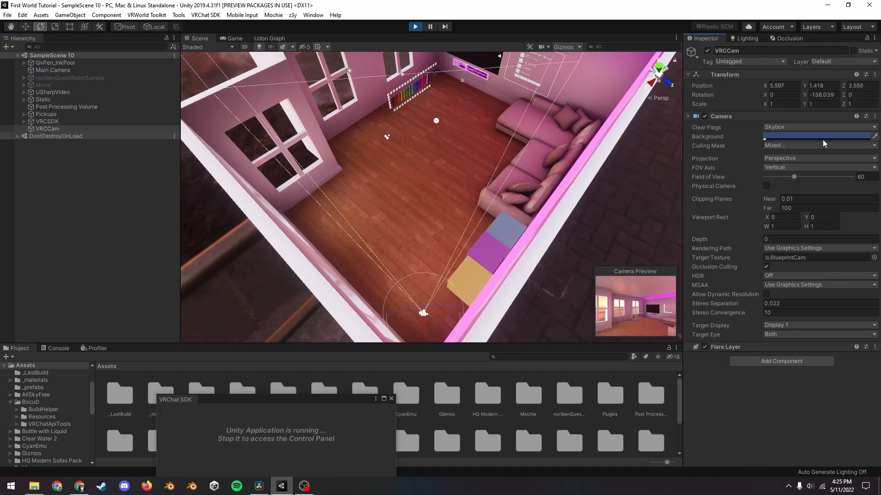
Re-check the Main Camera and VRCCam settings, then go back to the Configure World form
click(54, 70)
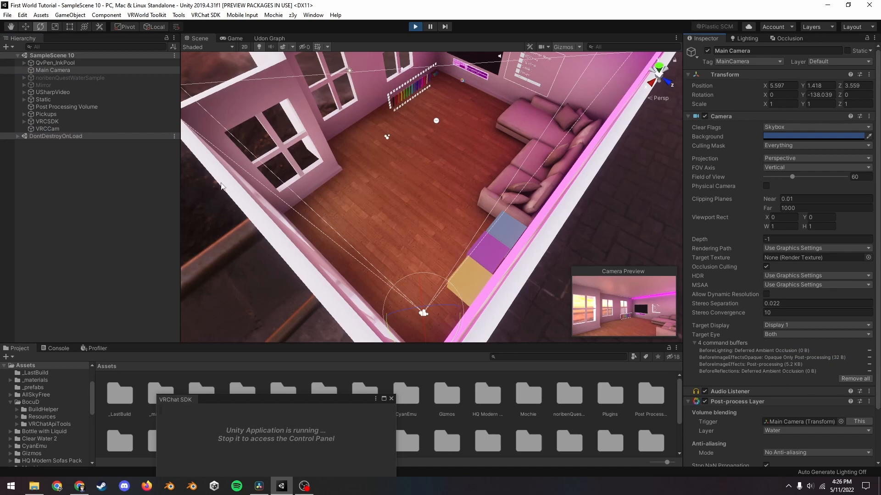
click(47, 129)
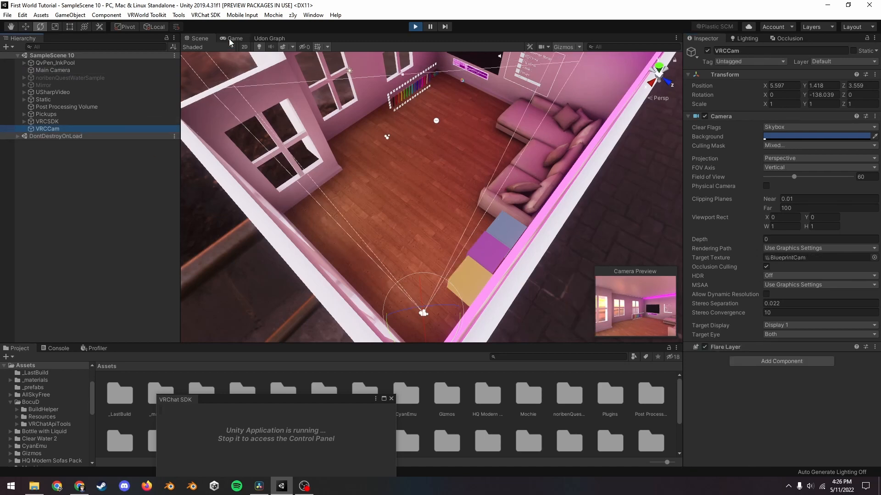
click(875, 347)
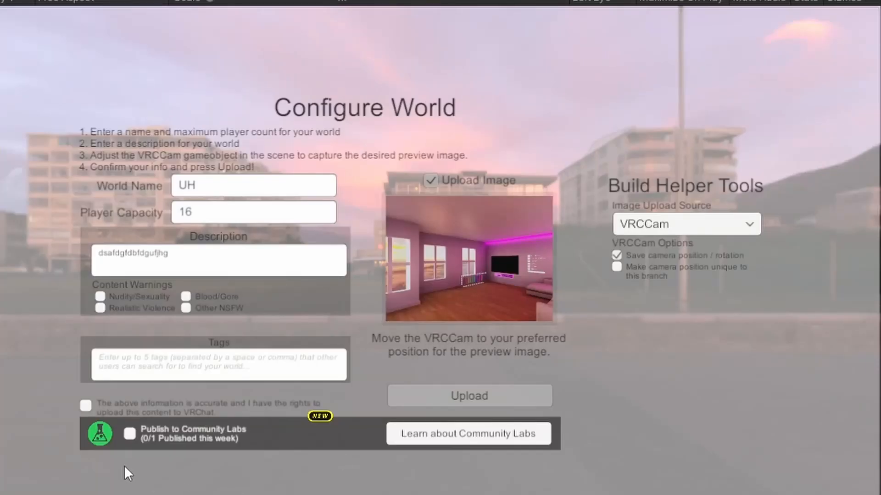
mouse_move(188, 462)
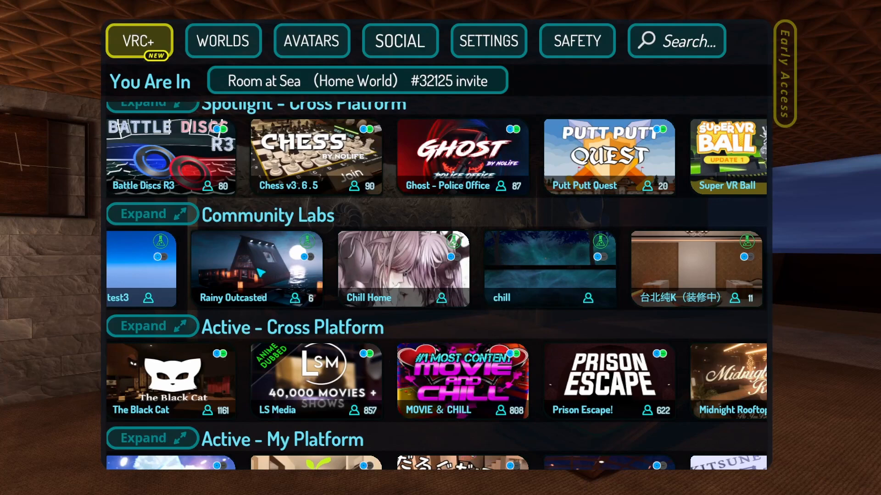
Open the Rainy Outcasted world under Community Labs and launch a new instance
click(256, 269)
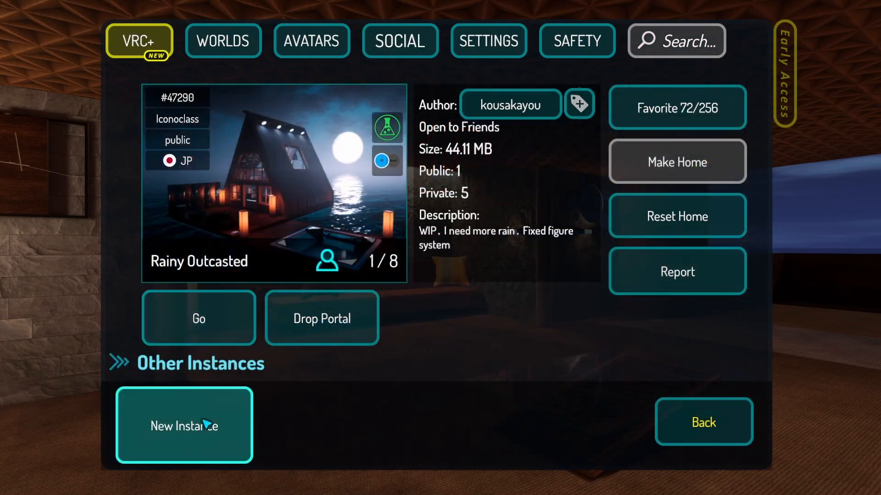
click(489, 41)
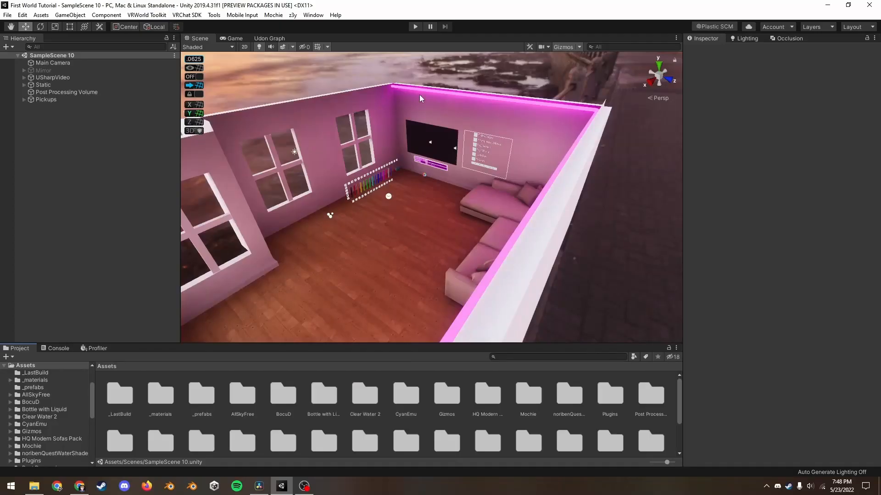
Open the VR Build Helper panel from Unity's Window menu
click(313, 15)
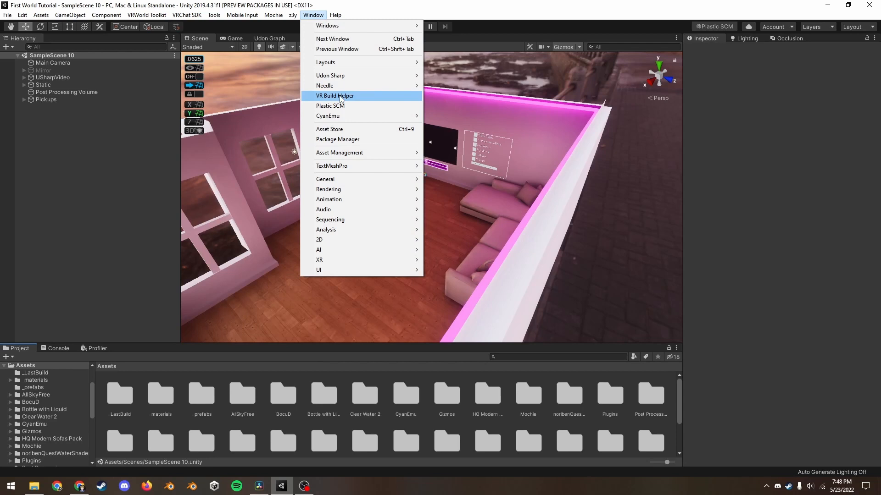
click(335, 96)
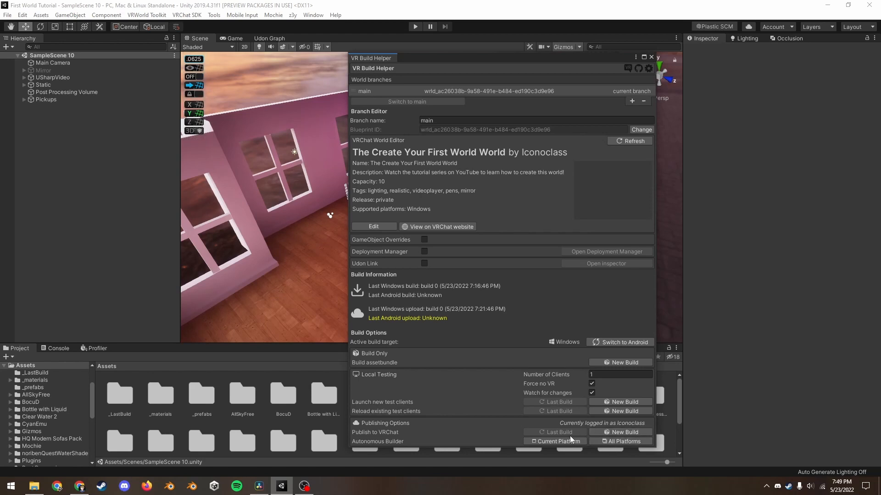
mouse_move(558, 455)
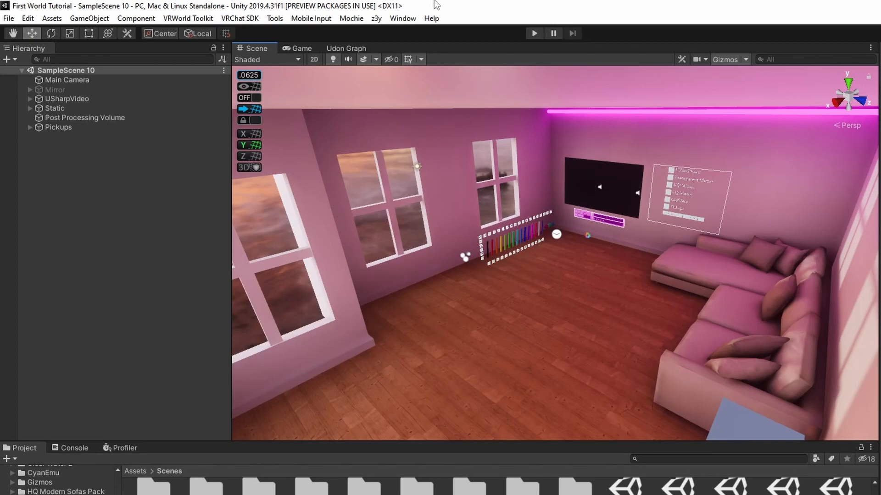
In Preferences, keep the global cache server in Local mode at D:/UnityCacheServer
click(28, 31)
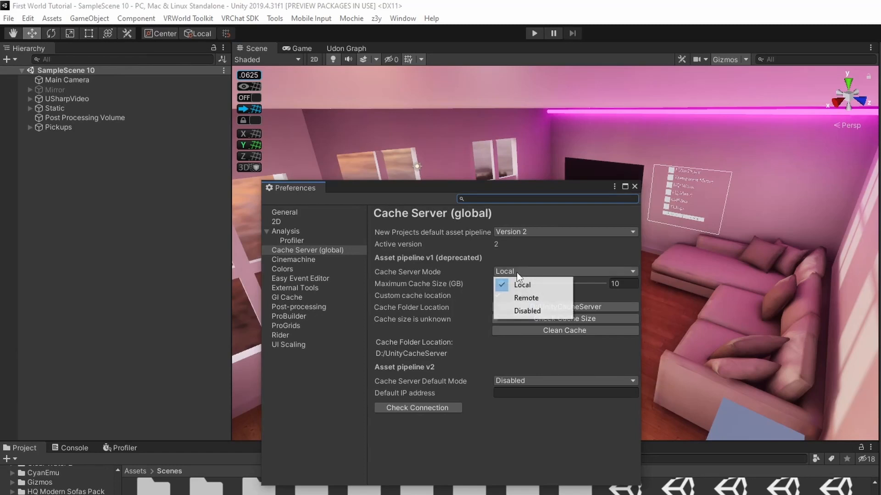
click(522, 285)
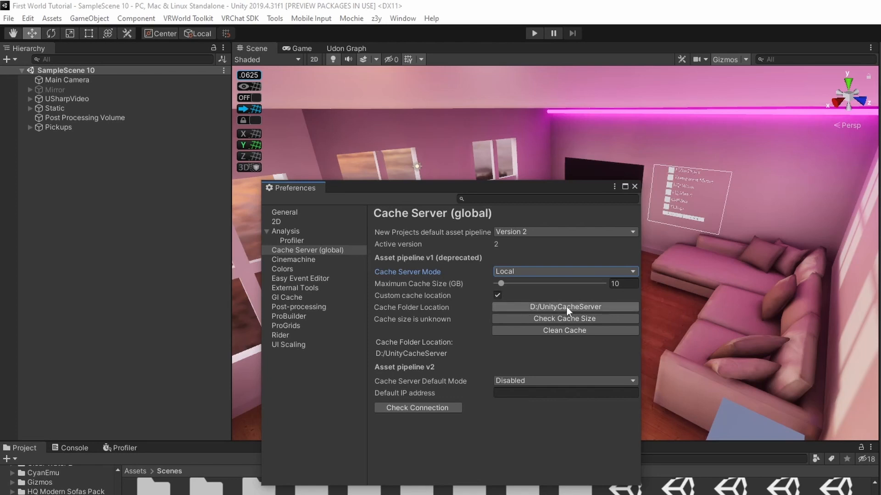
mouse_move(518, 310)
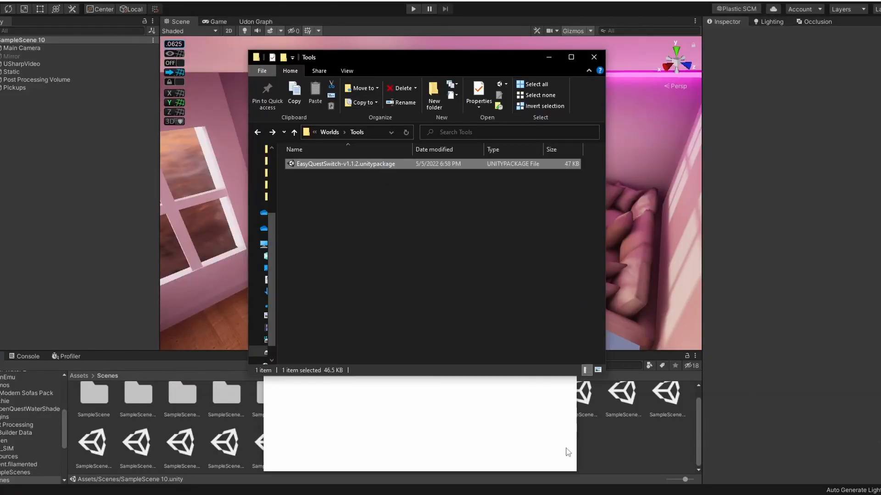
Open Easy Quest Switch and add a new entry to its switch list
click(308, 15)
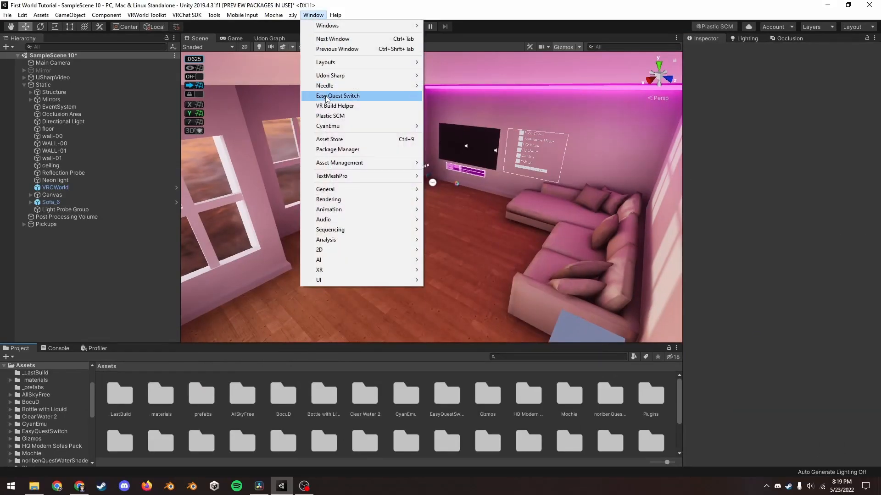
click(337, 95)
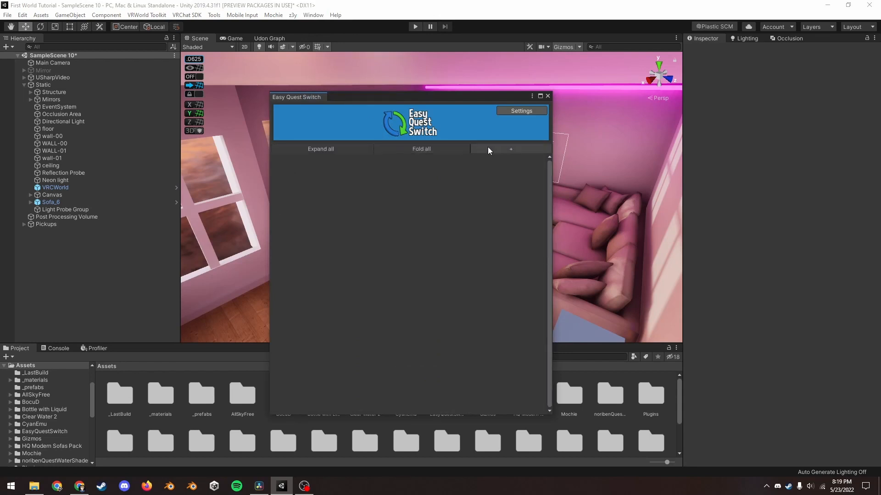
click(511, 149)
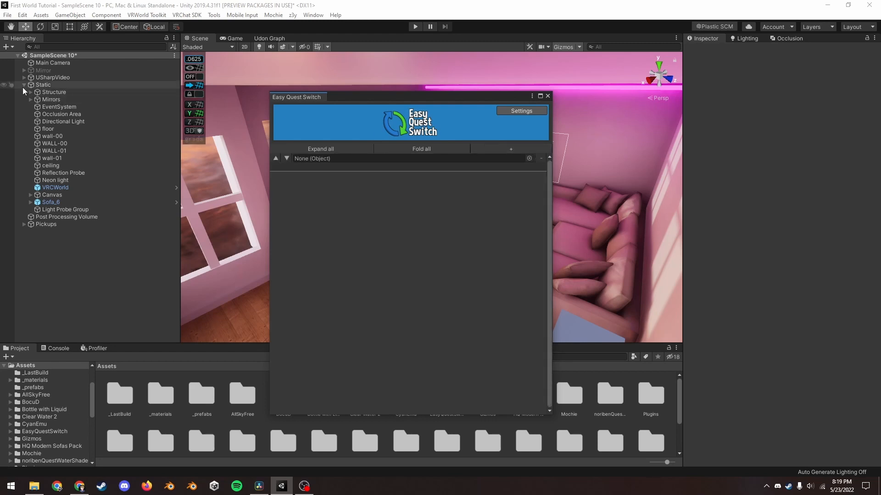
Give the sofa pillows material the VRChat-Mobile-StandardLite shader
click(23, 85)
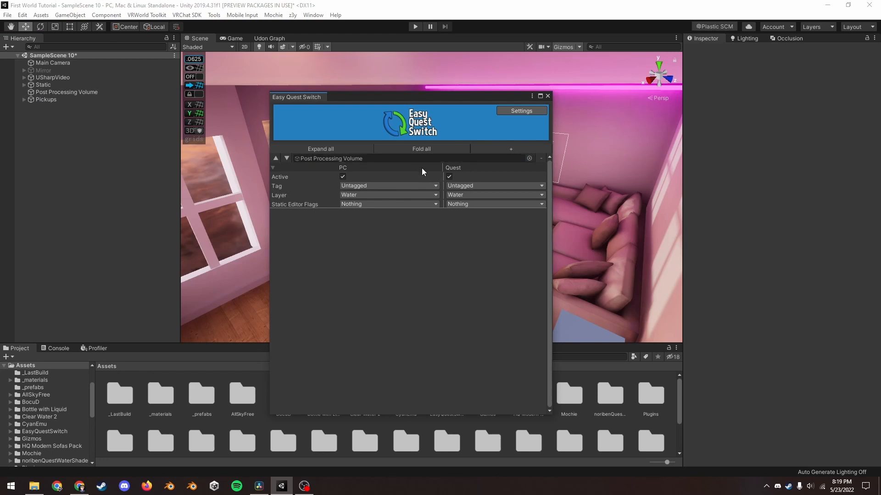
click(448, 177)
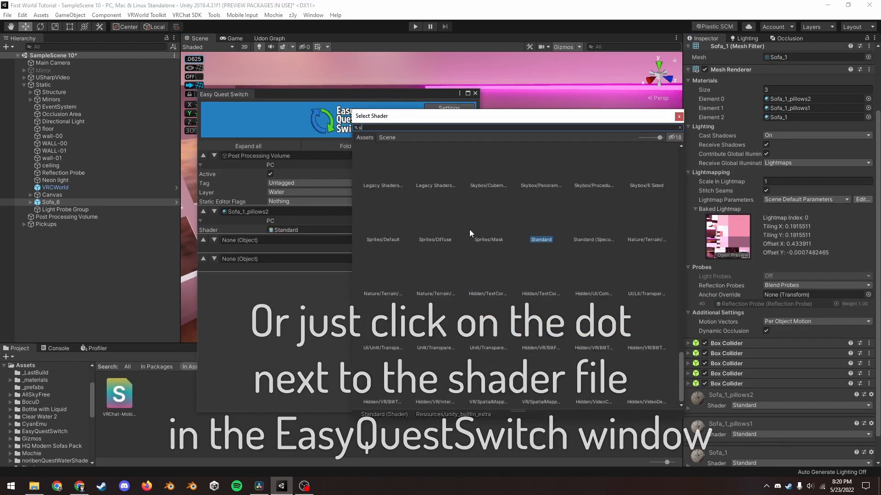
text(standard lite)
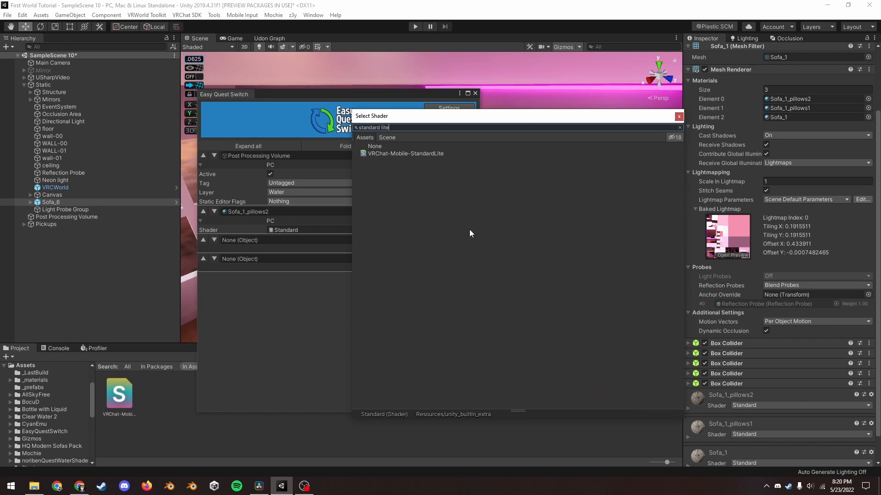
click(406, 153)
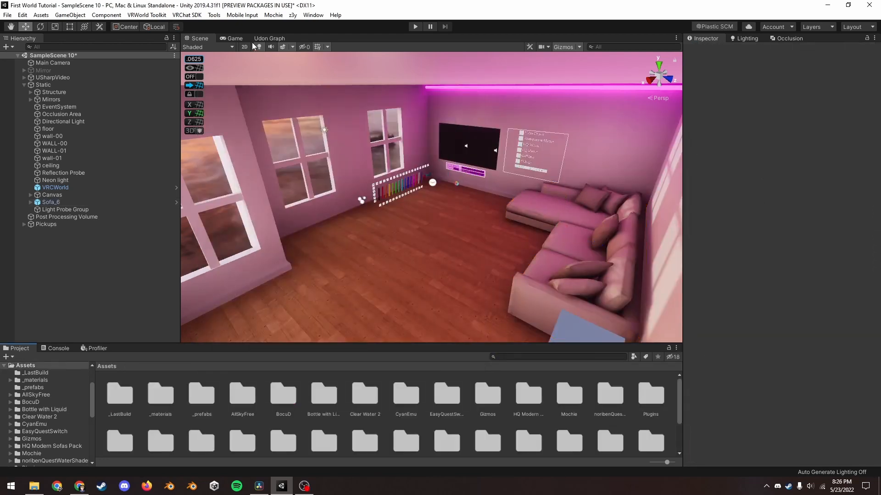
Switch the build platform to Android with ASTC texture compression
click(186, 15)
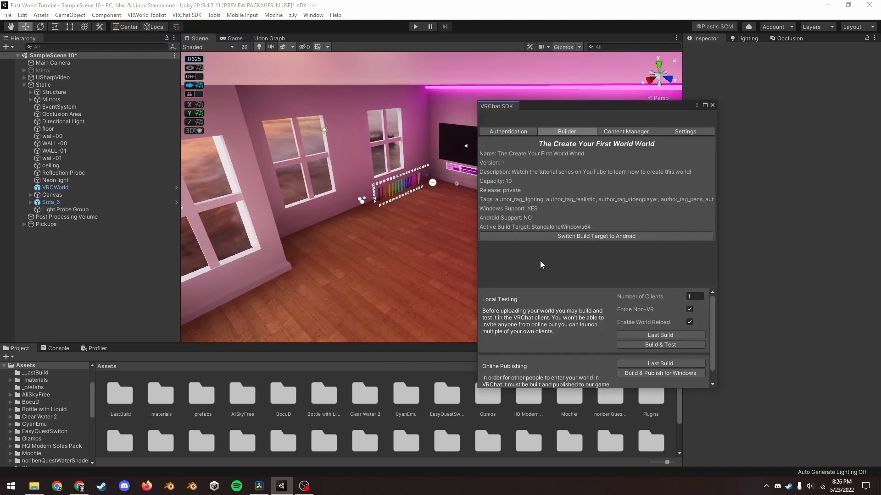
mouse_move(635, 249)
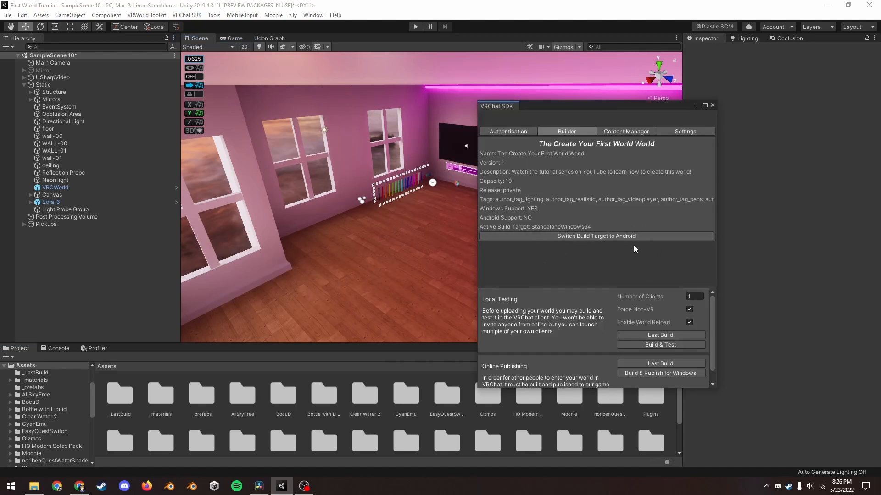
click(6, 16)
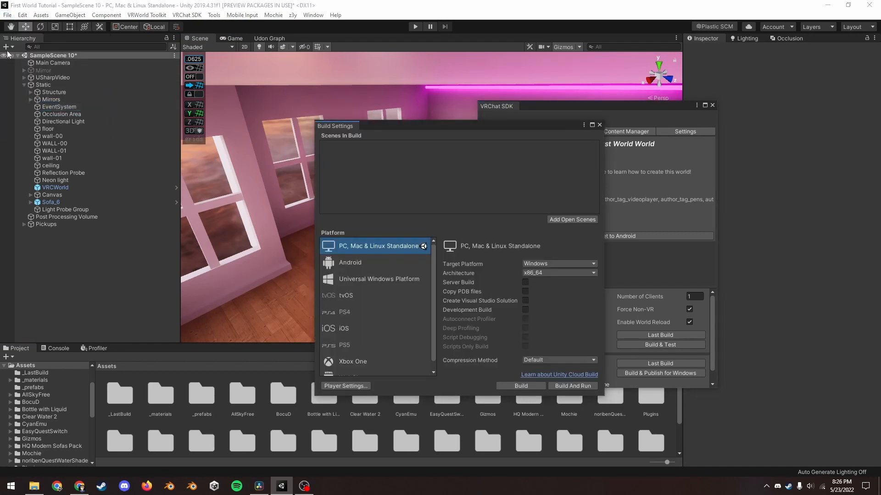
click(7, 15)
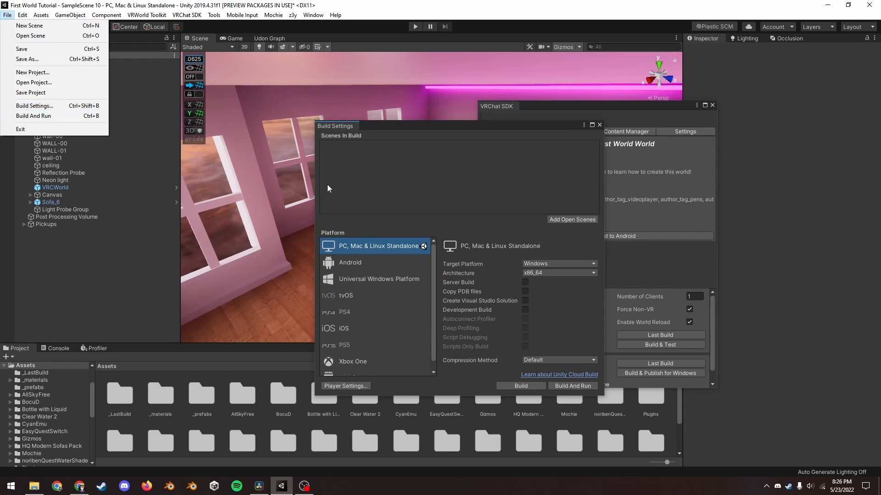
click(350, 252)
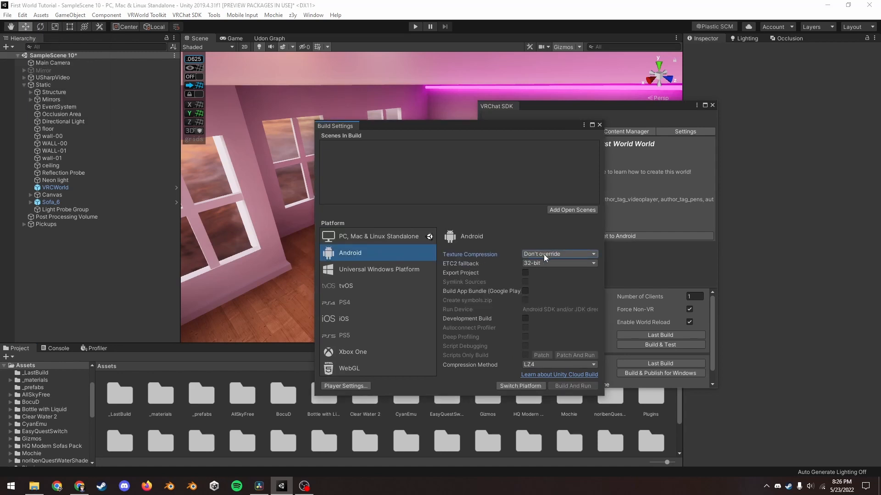
click(559, 254)
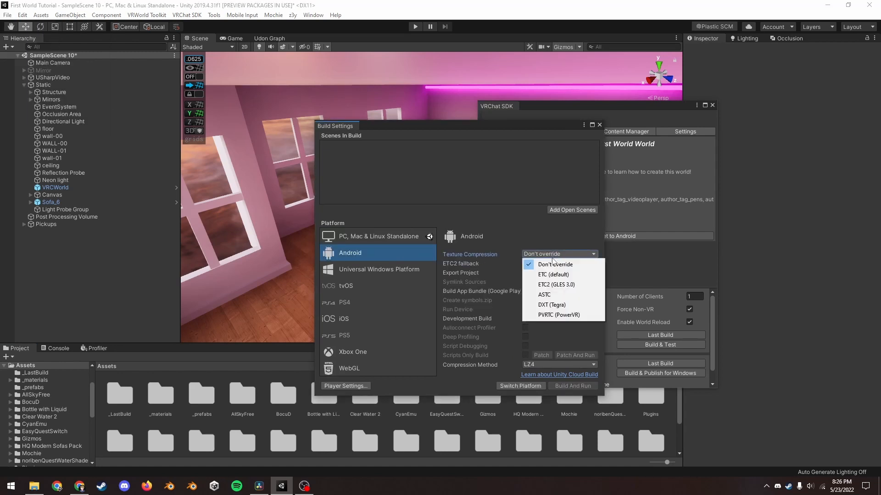
click(544, 295)
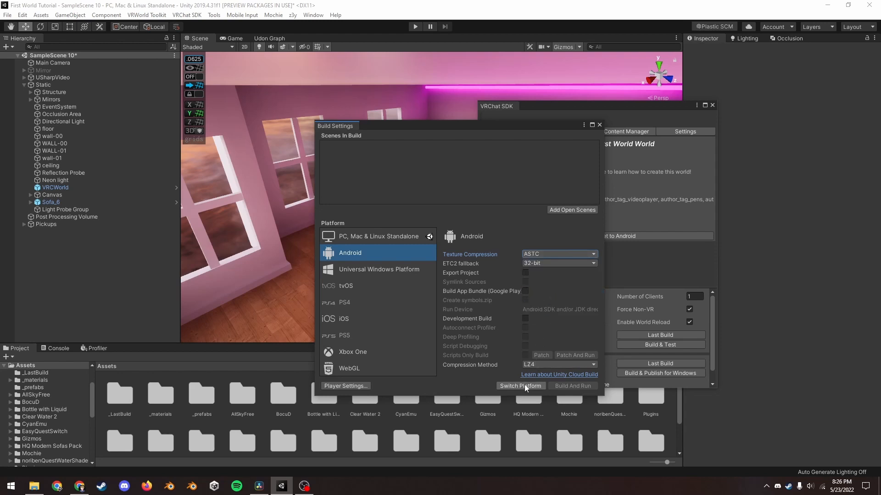
click(520, 386)
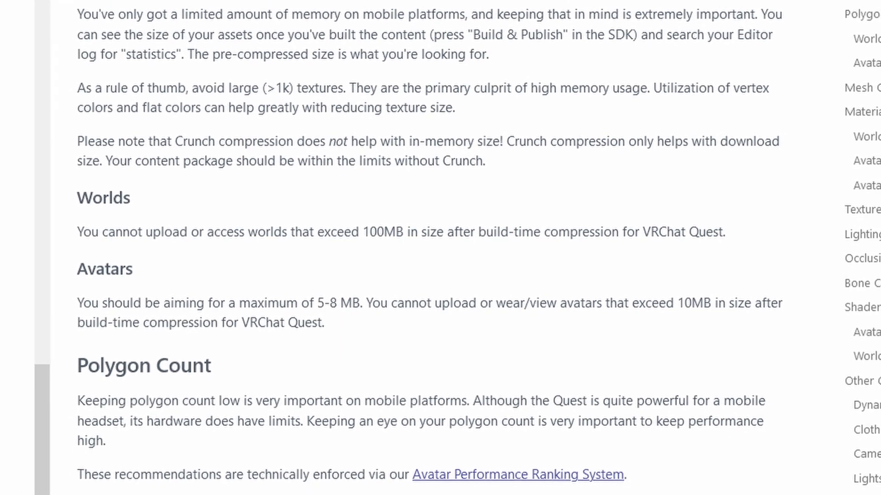
Scroll the VRChat Quest docs to the world, avatar and polygon limits
scroll(down, 3)
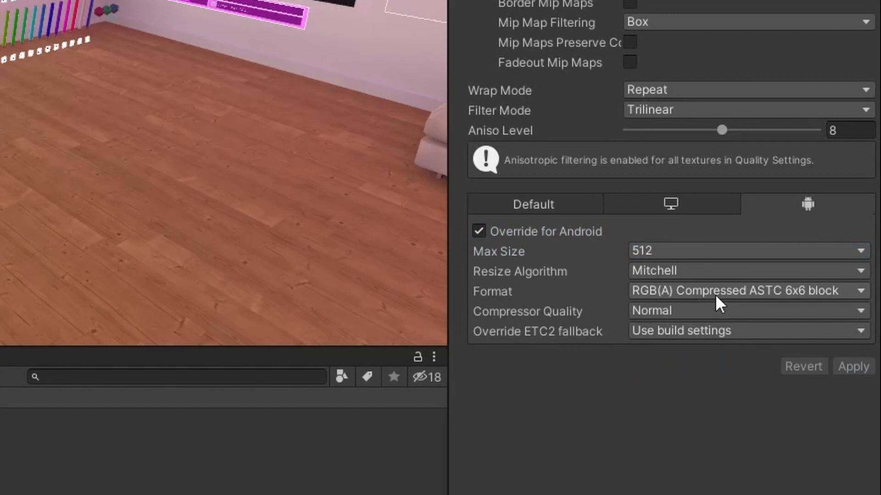
Set the Android texture override format to RGB(A) Compressed ASTC 12x12 block
click(748, 290)
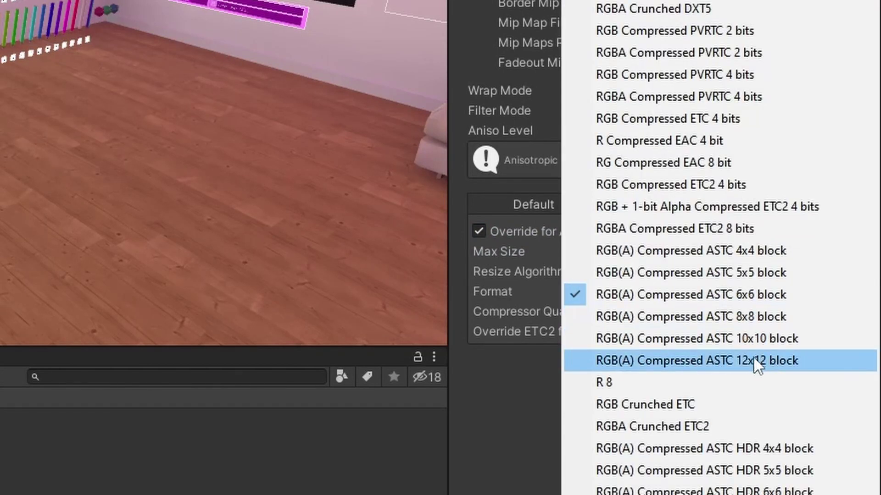
click(699, 360)
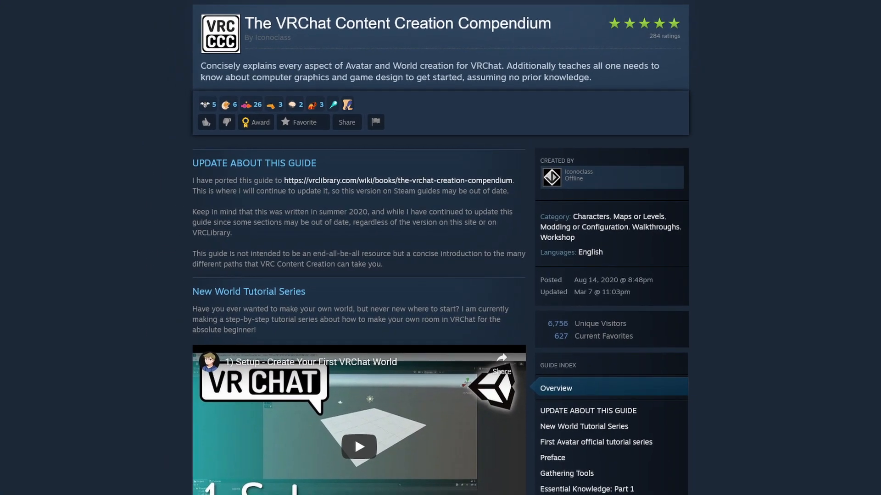
Open Steam's 'The VRChat Content Creation Compendium' guide
click(399, 180)
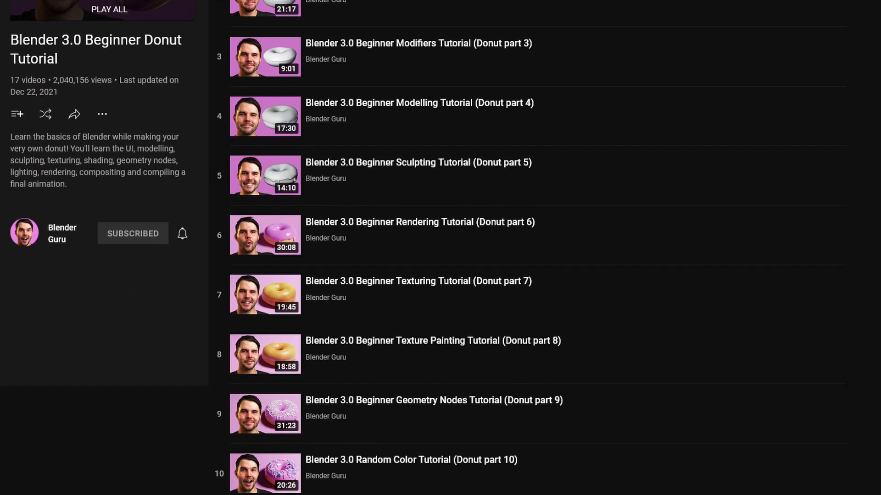
Scroll through the 17 videos of Blender Guru's Donut Tutorial playlist
scroll(down, 3)
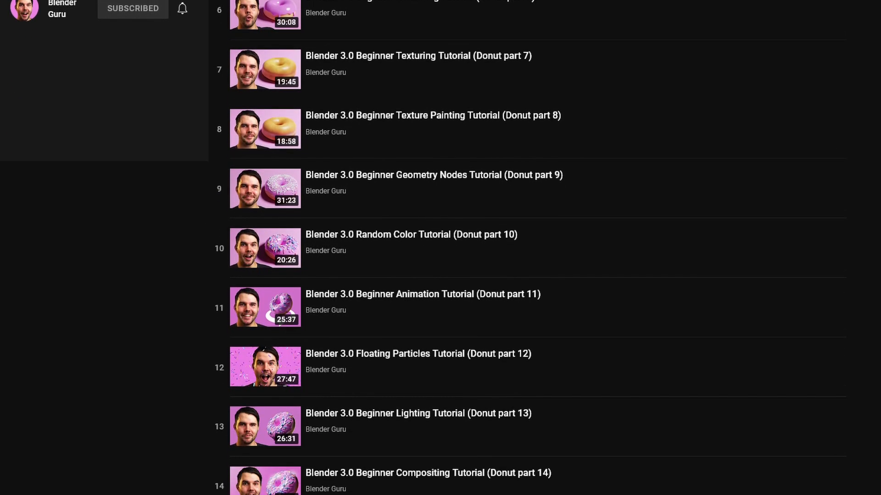
scroll(down, 3)
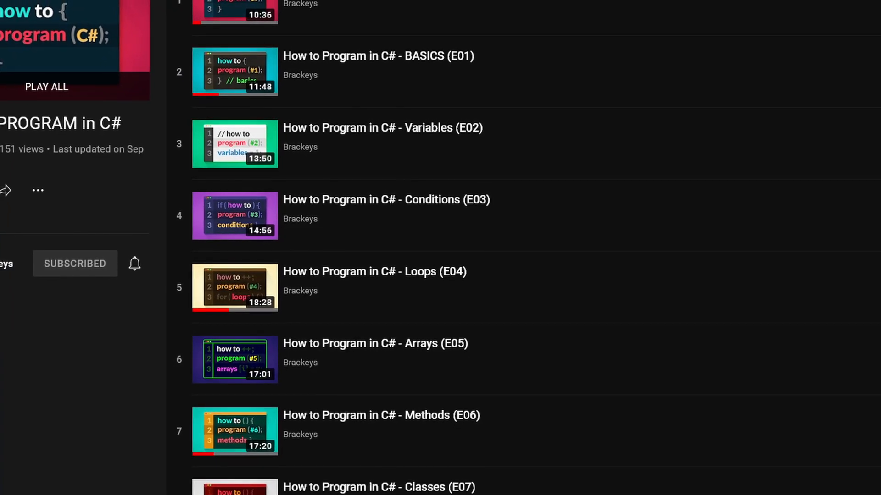
scroll(down, 3)
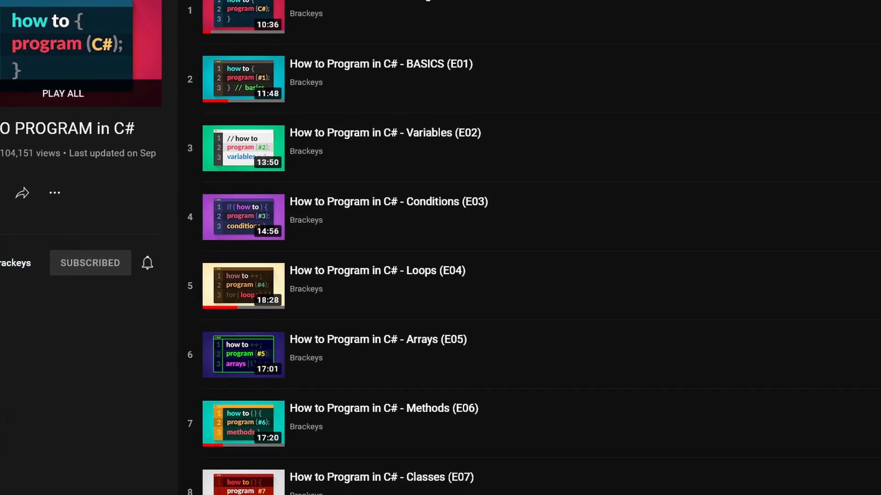